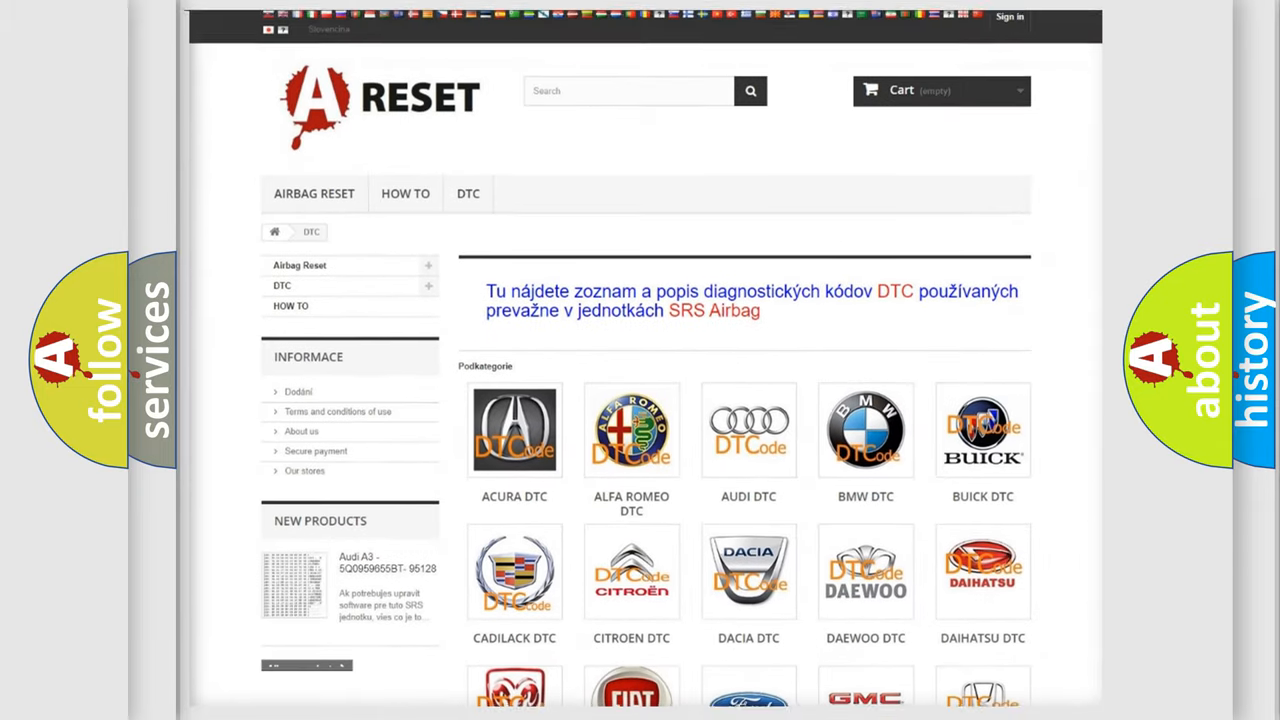
Open the NISSAN DTC tile from the brand grid and browse its trouble-code list
scroll("down", 3)
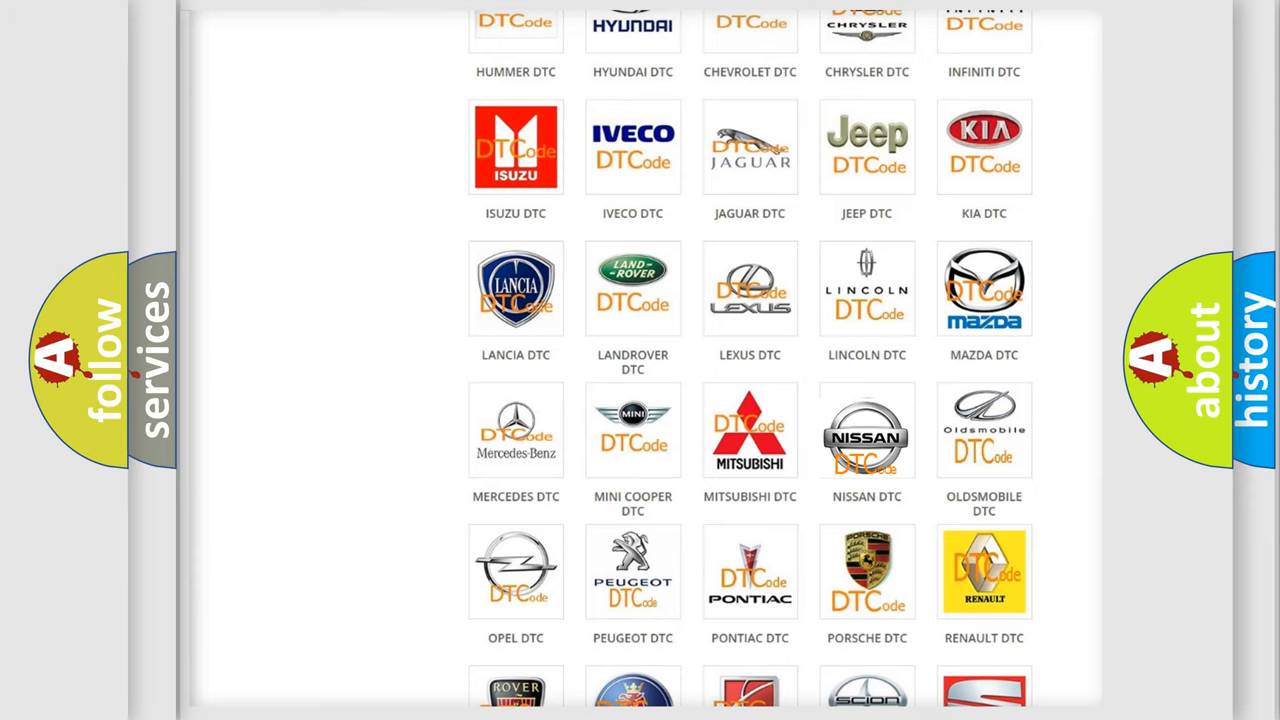
left_click(866, 428)
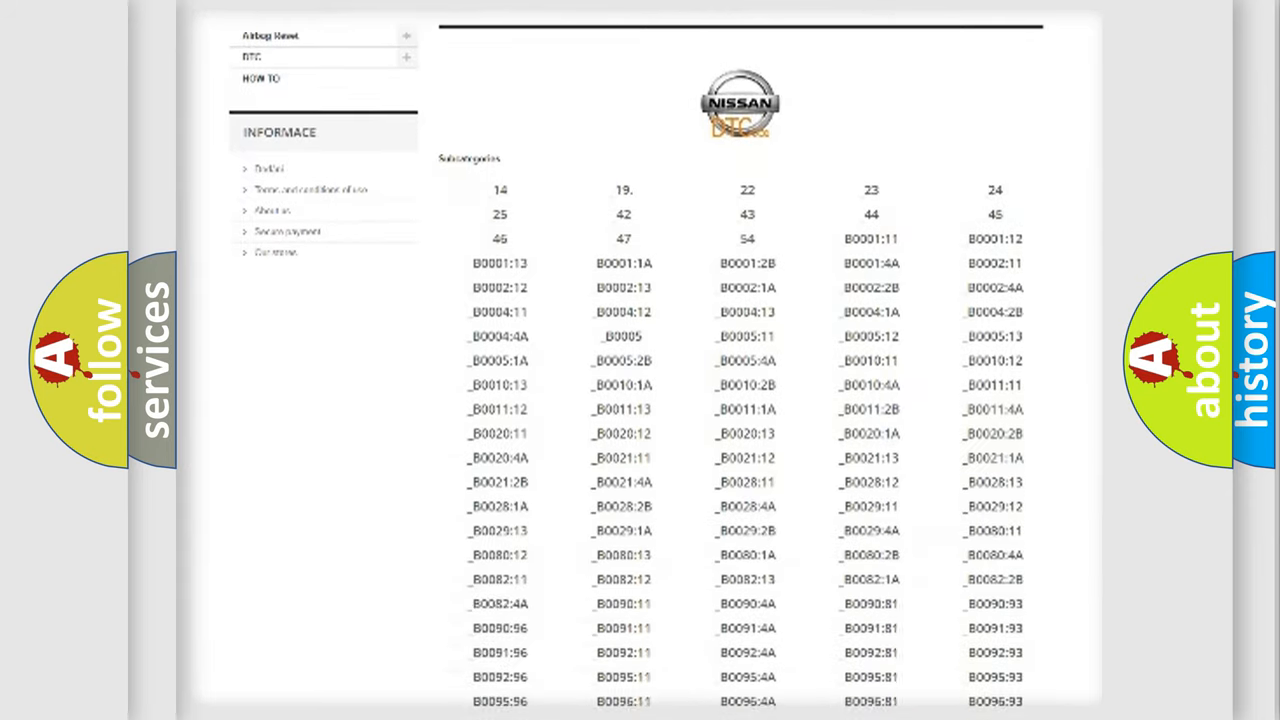
scroll("down", 3)
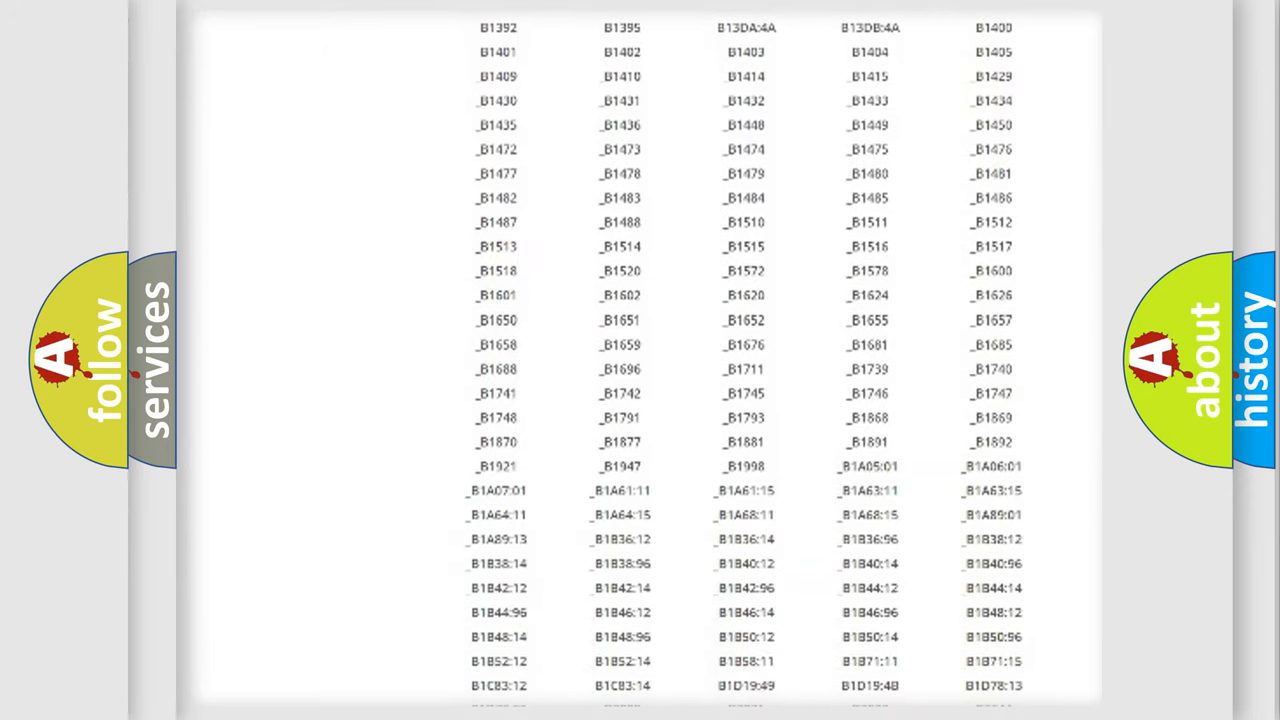